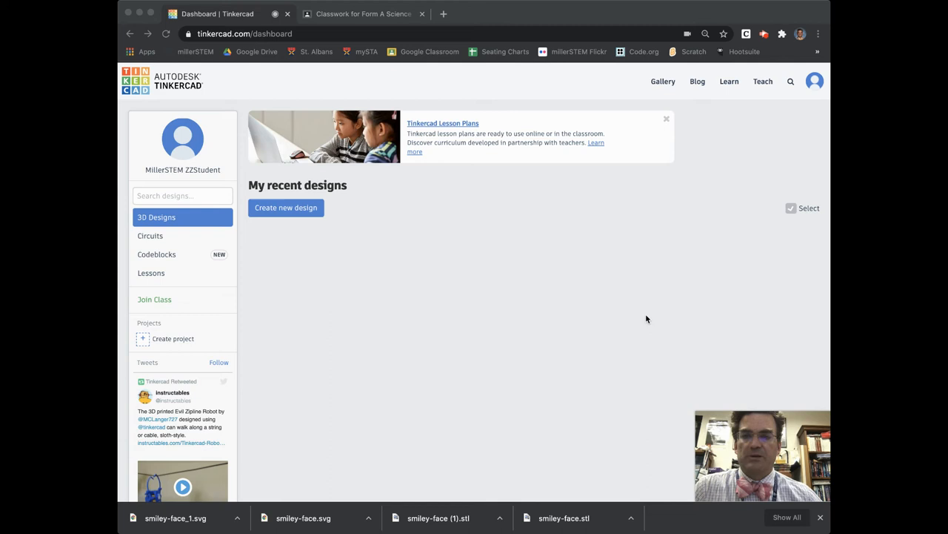
{"action": "mouse_move", "coordinate": [401, 274]}
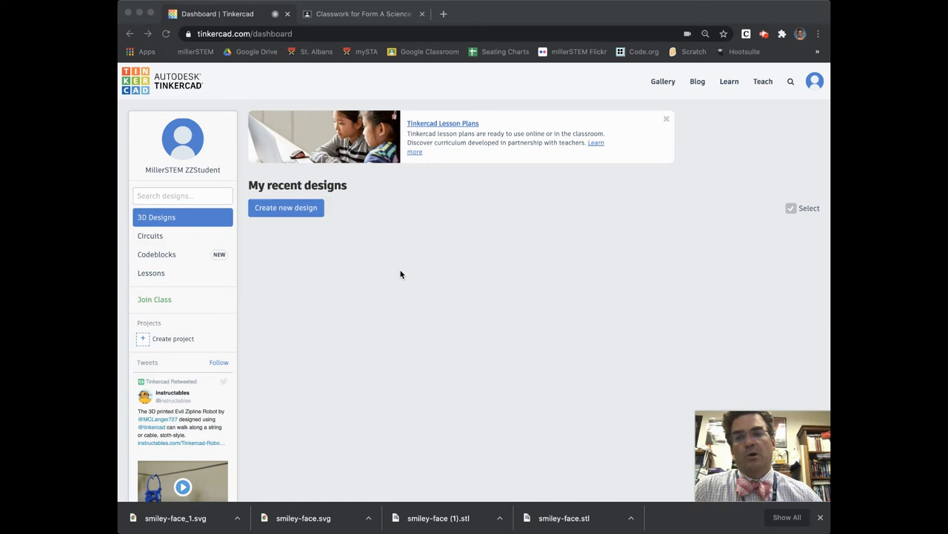
{"action": "mouse_move", "coordinate": [393, 288]}
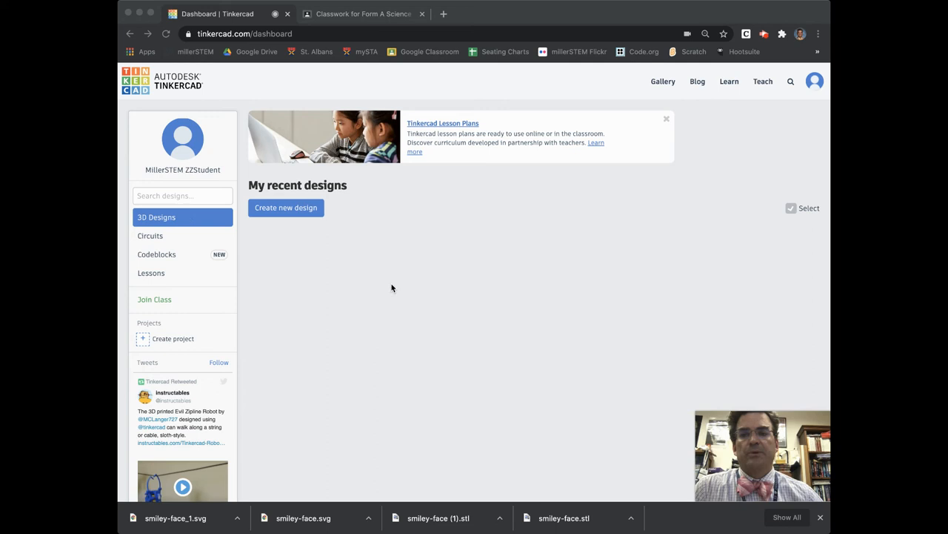
Create a new blank 3D design from the Tinkercad 3D Designs dashboard.
{"action": "left_click", "coordinate": [286, 208]}
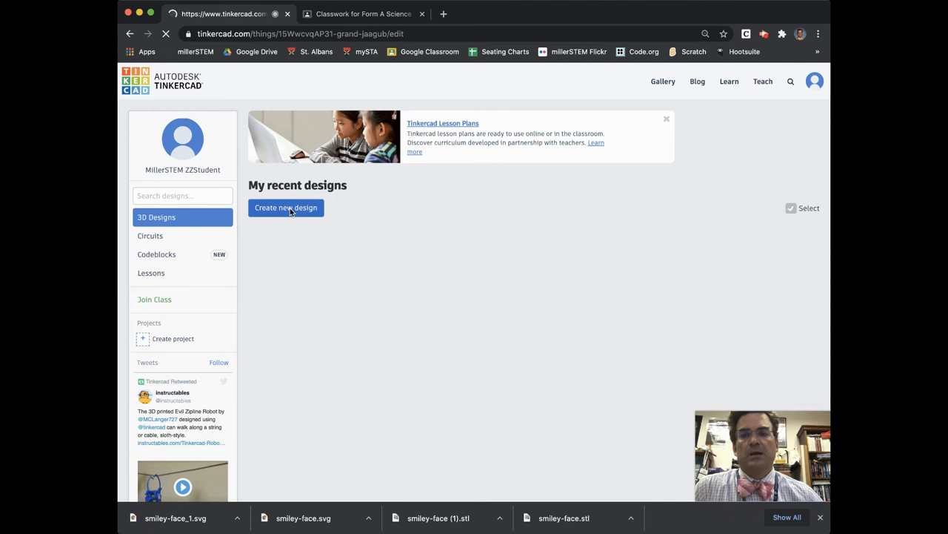
Rename the design from Grand Jaagub to 'Bowtie JMiller'.
{"action": "left_click", "coordinate": [286, 208]}
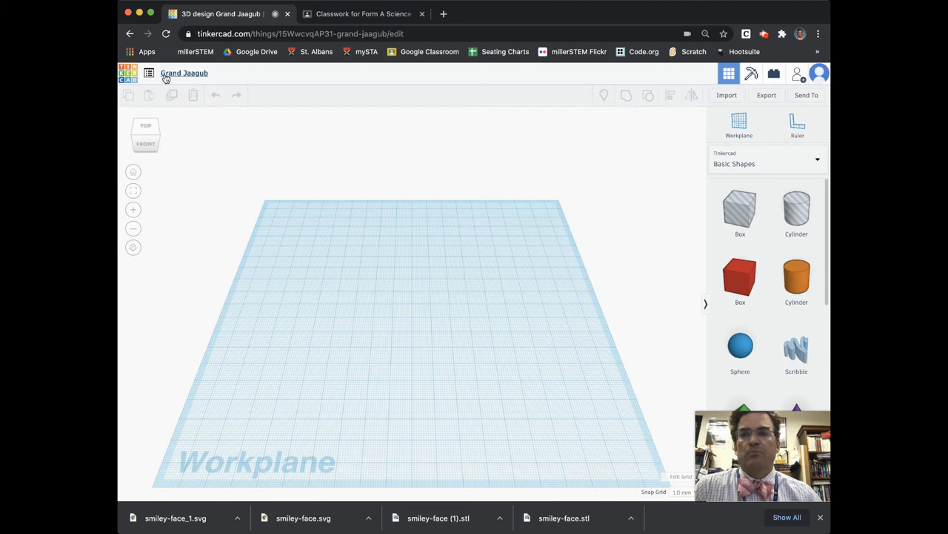
{"action": "left_click", "coordinate": [191, 72]}
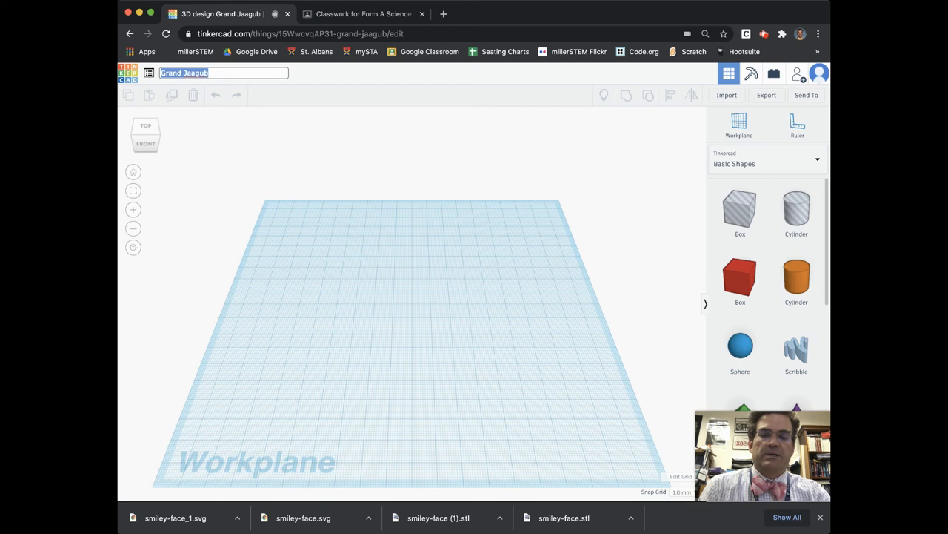
{"action": "type", "text": "Bowtie JMiller"}
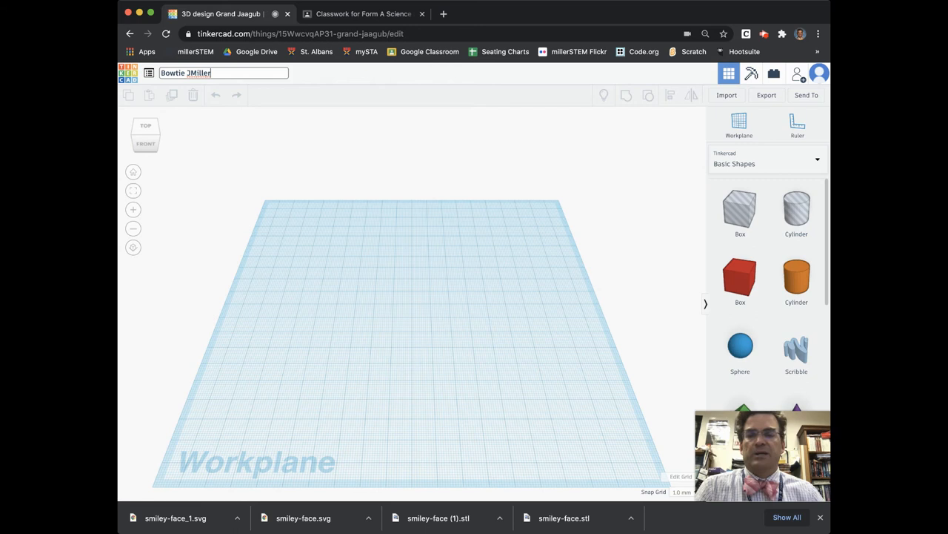
{"action": "mouse_move", "coordinate": [216, 97]}
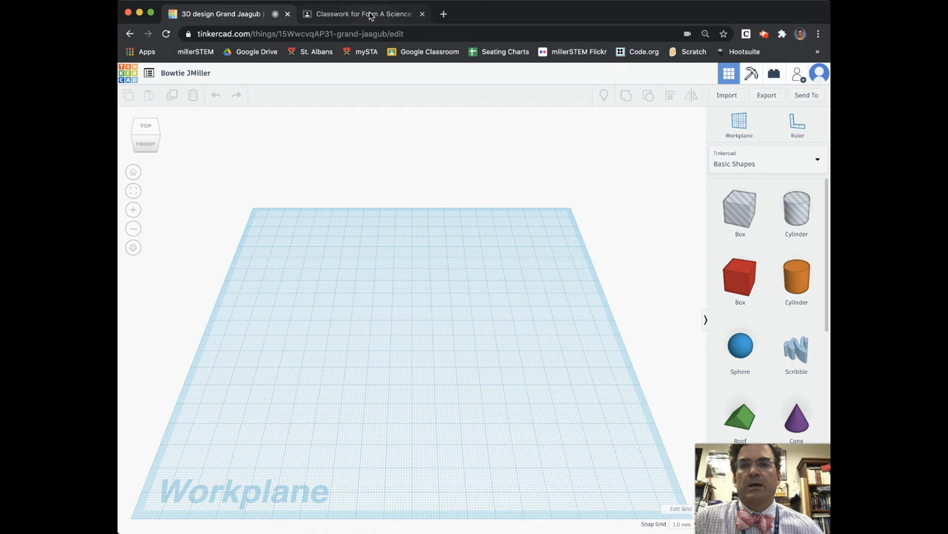
Open the Tinkercad Bowtie Assignment in Form A Science classwork and its template file.
{"action": "left_click", "coordinate": [371, 14]}
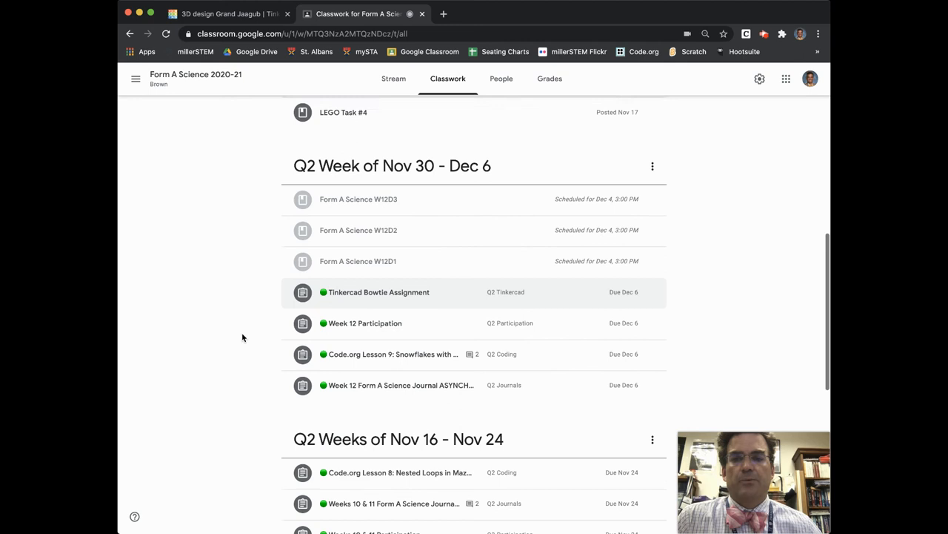
{"action": "left_click", "coordinate": [376, 292]}
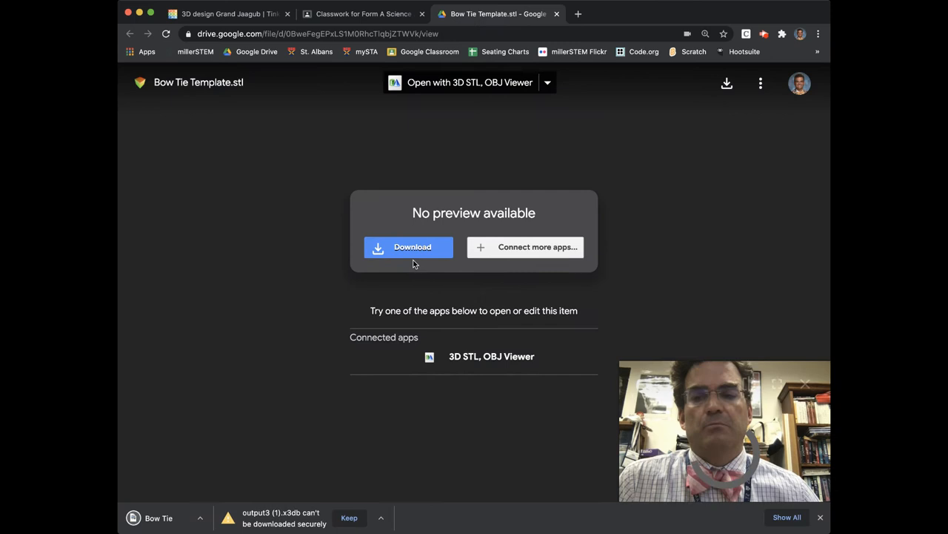
Download Bow Tie Template.stl from the Google Drive preview page.
{"action": "left_click", "coordinate": [215, 13]}
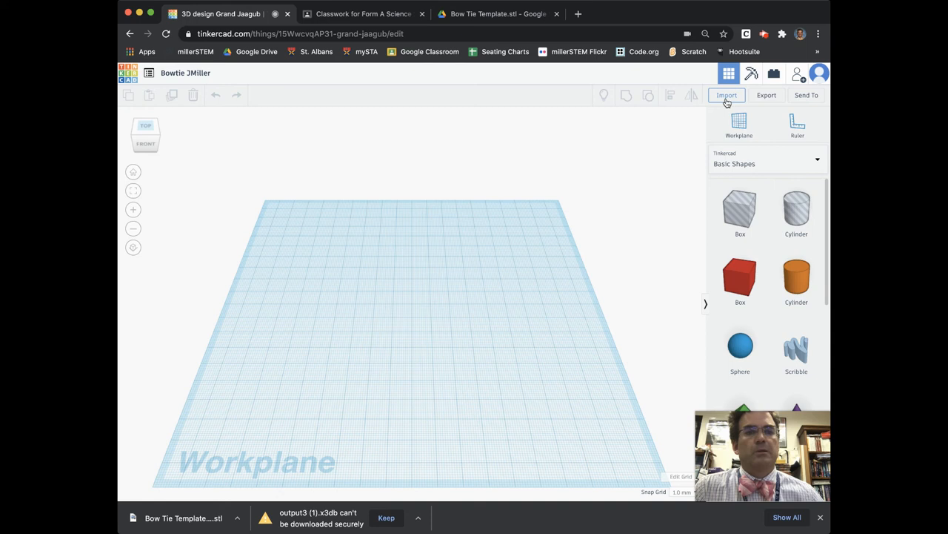
Import the Bow Tie Template .stl file from the computer into the design.
{"action": "left_click", "coordinate": [726, 95]}
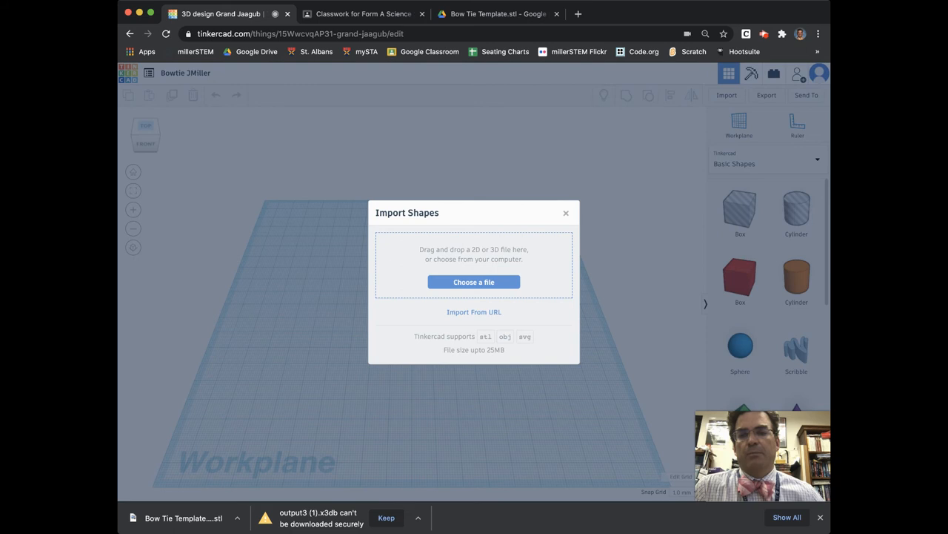
{"action": "left_click", "coordinate": [473, 281]}
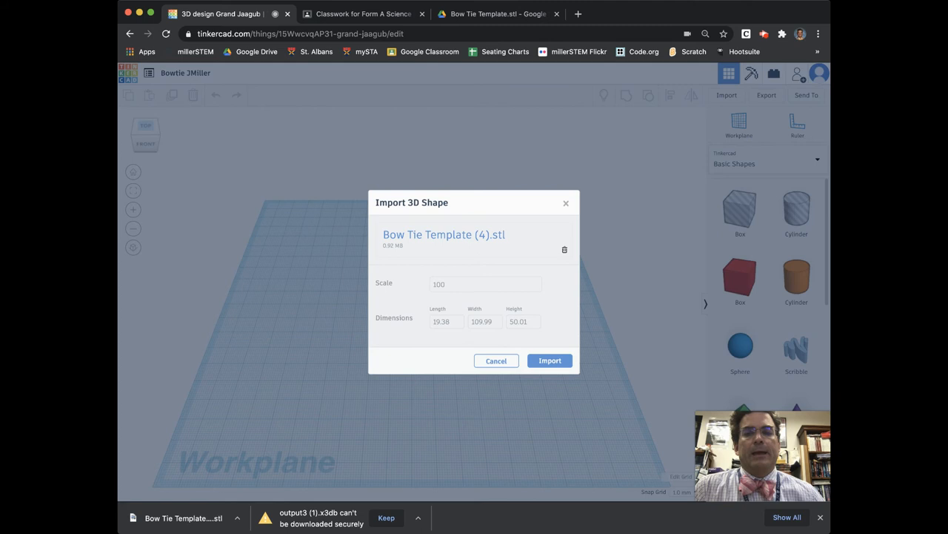
{"action": "left_click", "coordinate": [550, 360]}
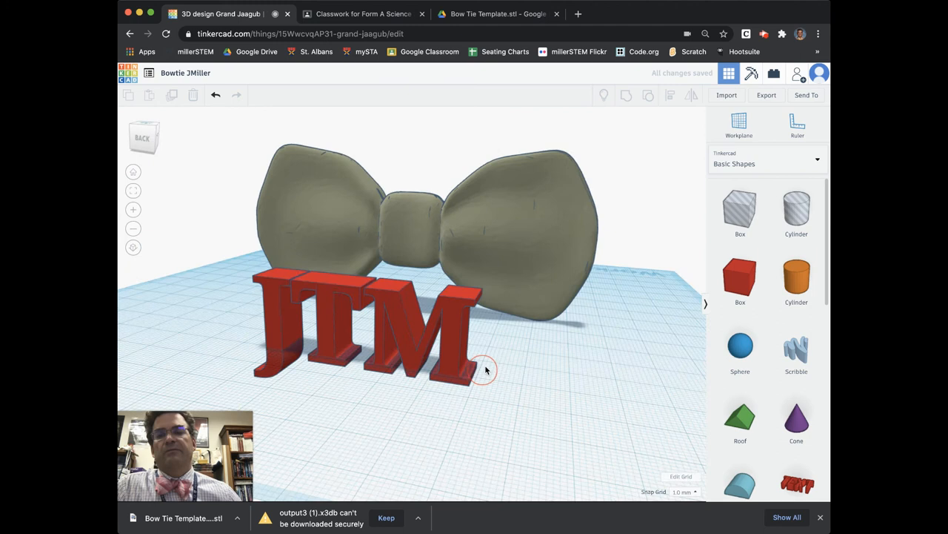
Rotate the JTM letters 90° onto the bow tie's right wing and select both shapes.
{"action": "left_click", "coordinate": [408, 333]}
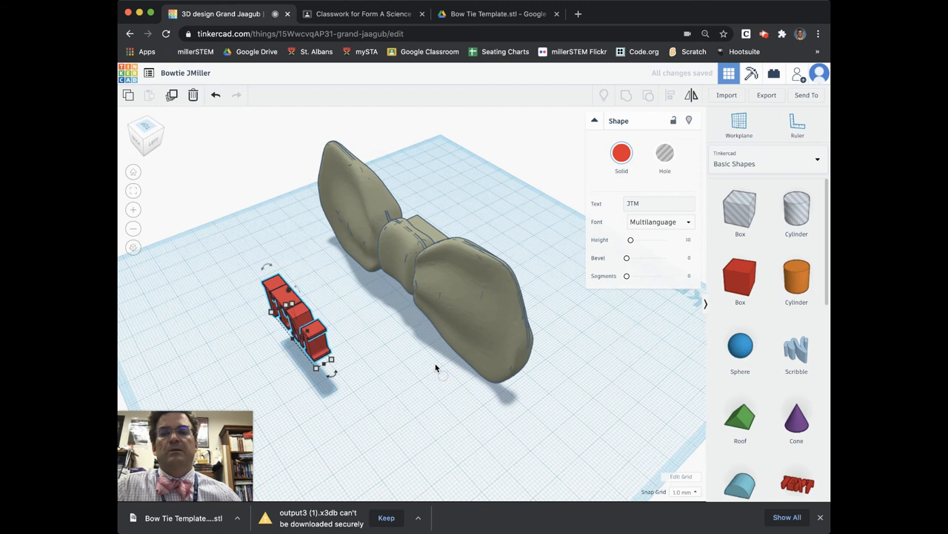
{"action": "left_click", "coordinate": [672, 95]}
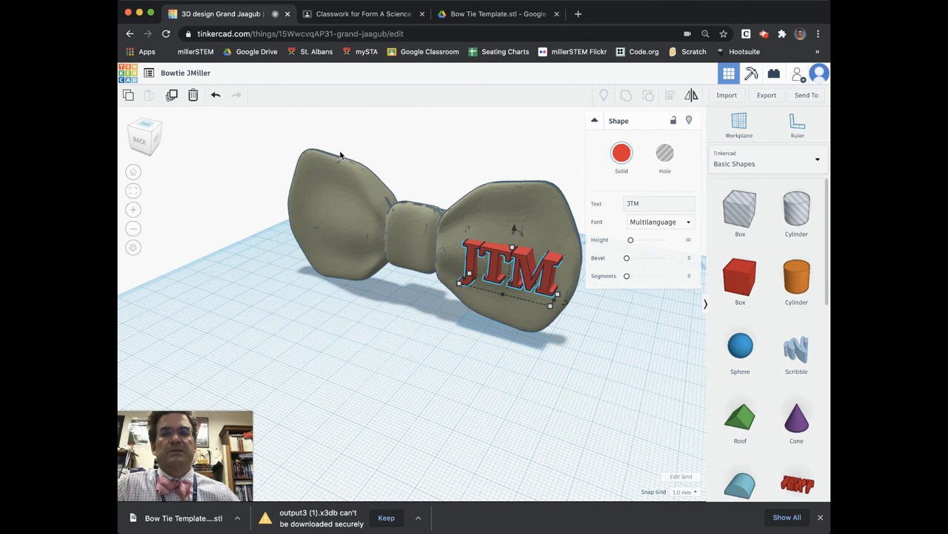
{"action": "left_click", "coordinate": [626, 95]}
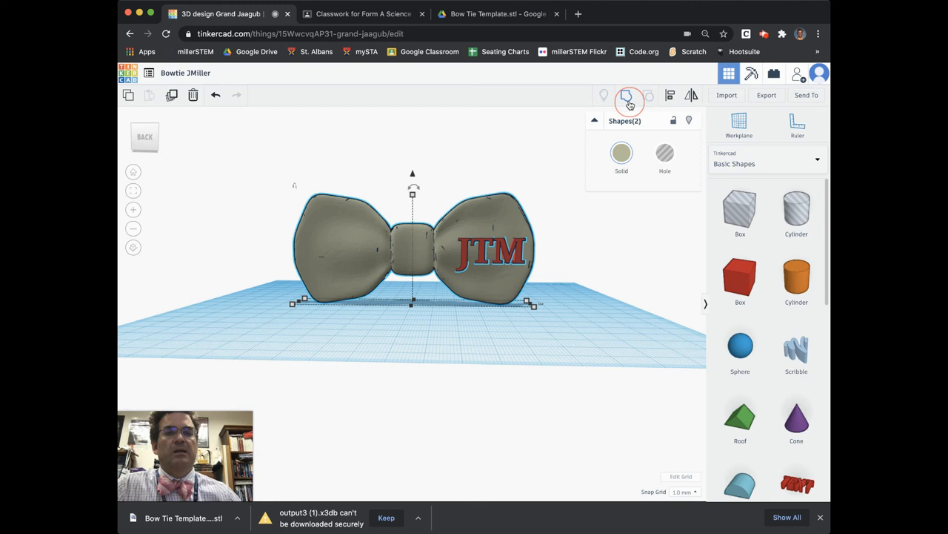
Group the JTM letters with the bow tie into one shape and check the engraving.
{"action": "left_click", "coordinate": [627, 95]}
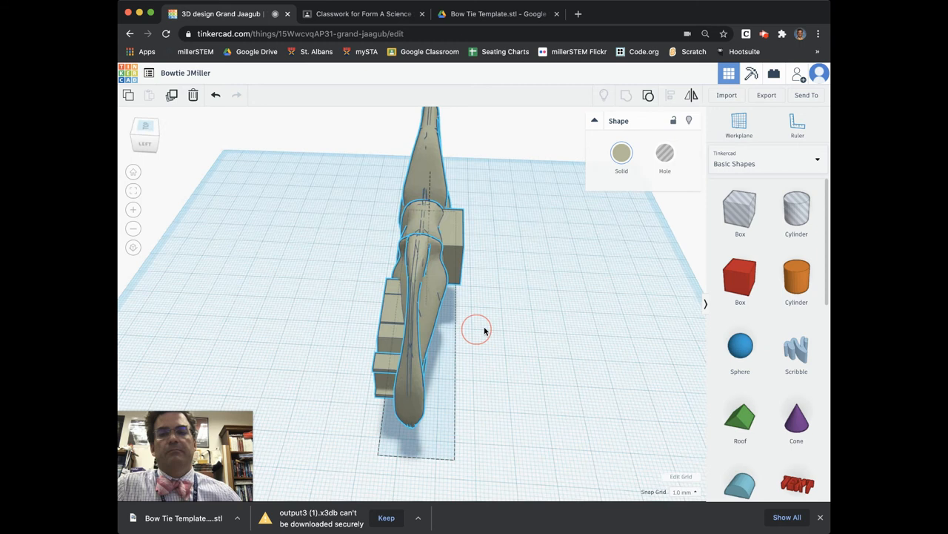
{"action": "left_click_drag", "start_coordinate": [478, 330], "coordinate": [571, 306]}
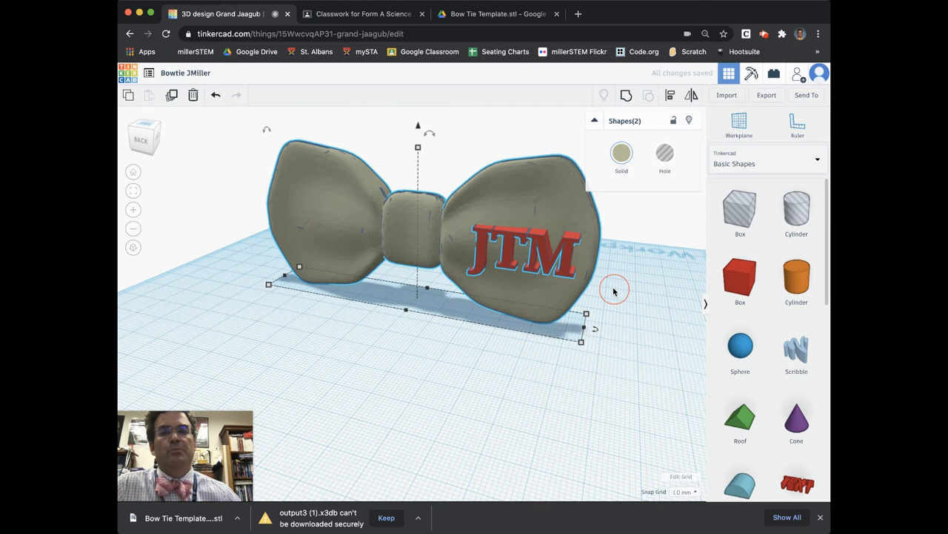
{"action": "left_click", "coordinate": [523, 248]}
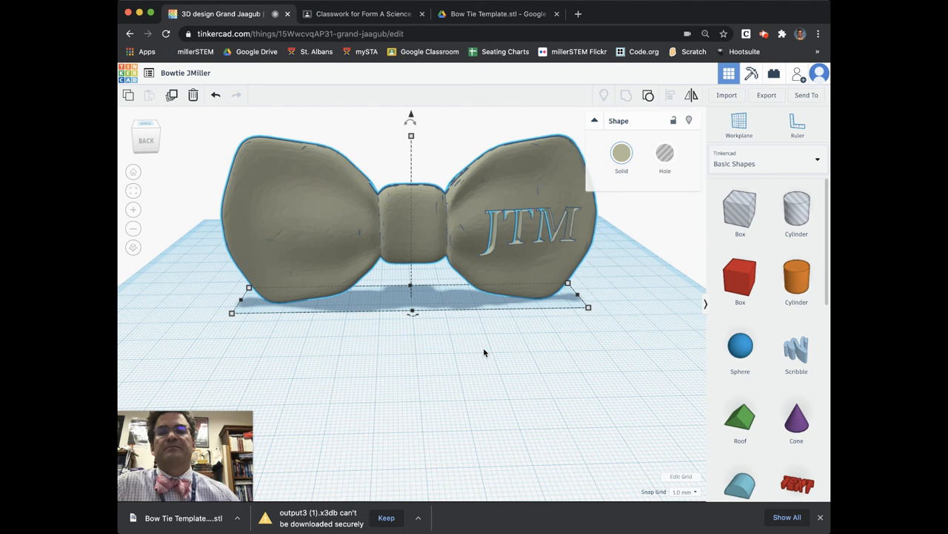
{"action": "mouse_move", "coordinate": [288, 259]}
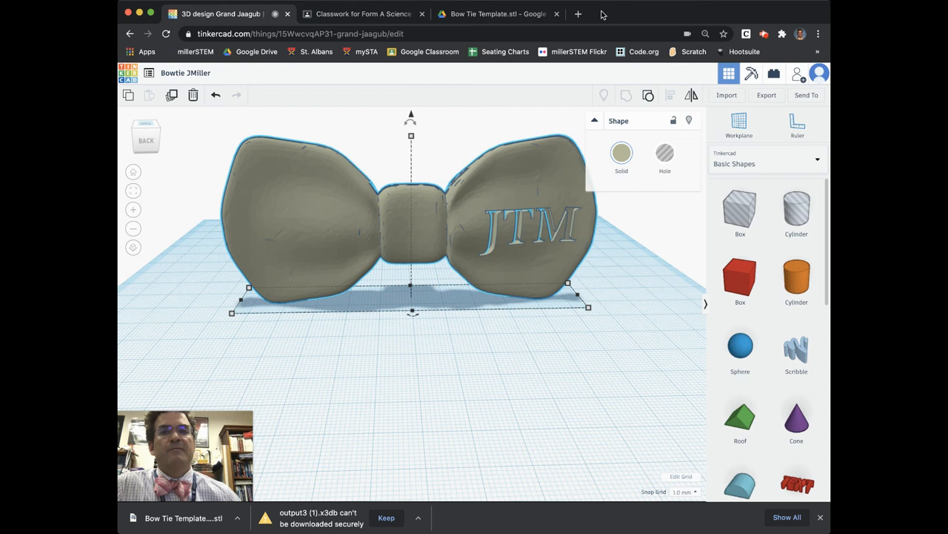
{"action": "left_click", "coordinate": [578, 13]}
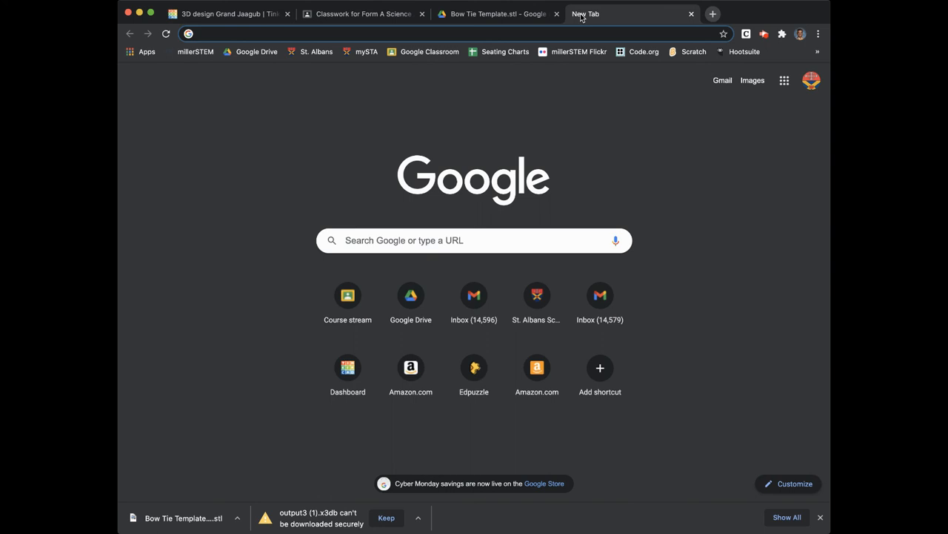
Search Google Images for 'smiley face' and download the outline smiley as smiley-face.png.
{"action": "type", "text": "smiley face"}
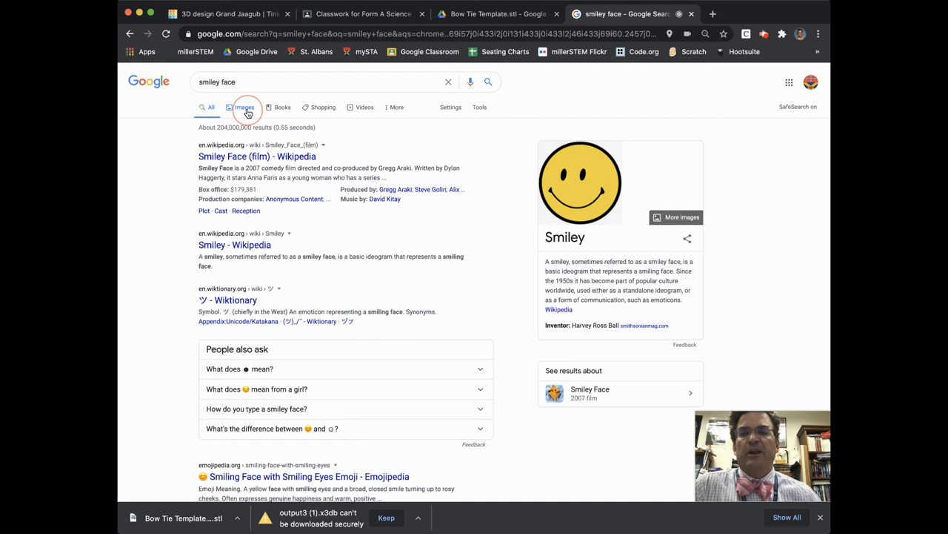
{"action": "left_click", "coordinate": [245, 107]}
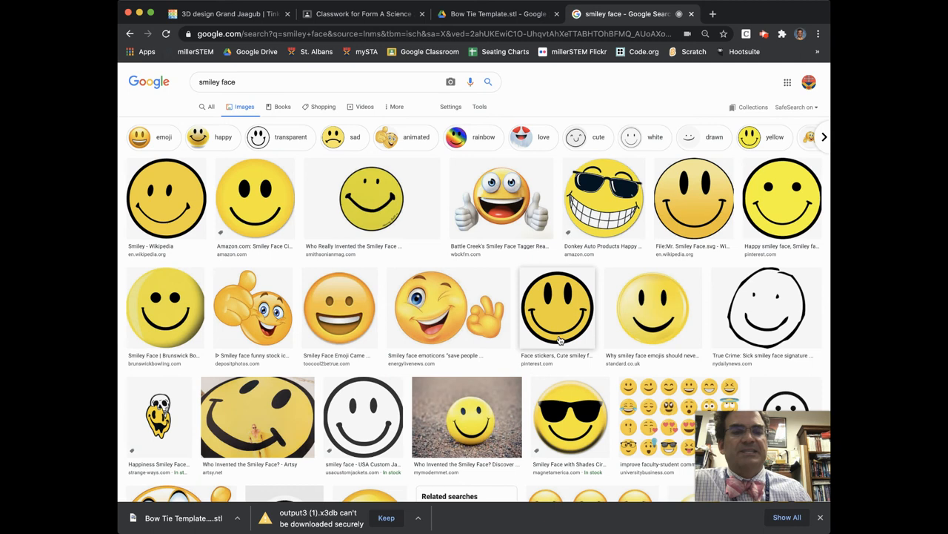
{"action": "mouse_move", "coordinate": [373, 413]}
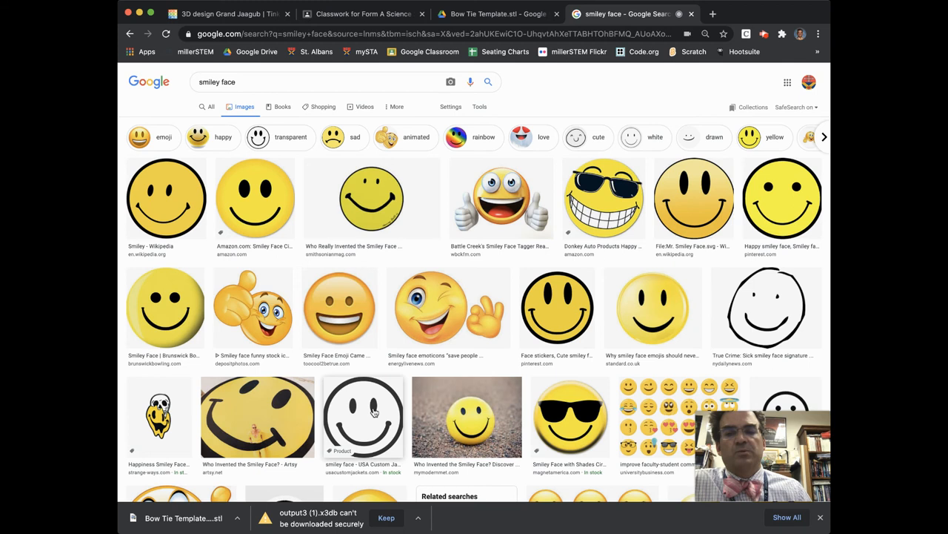
{"action": "left_click", "coordinate": [364, 415]}
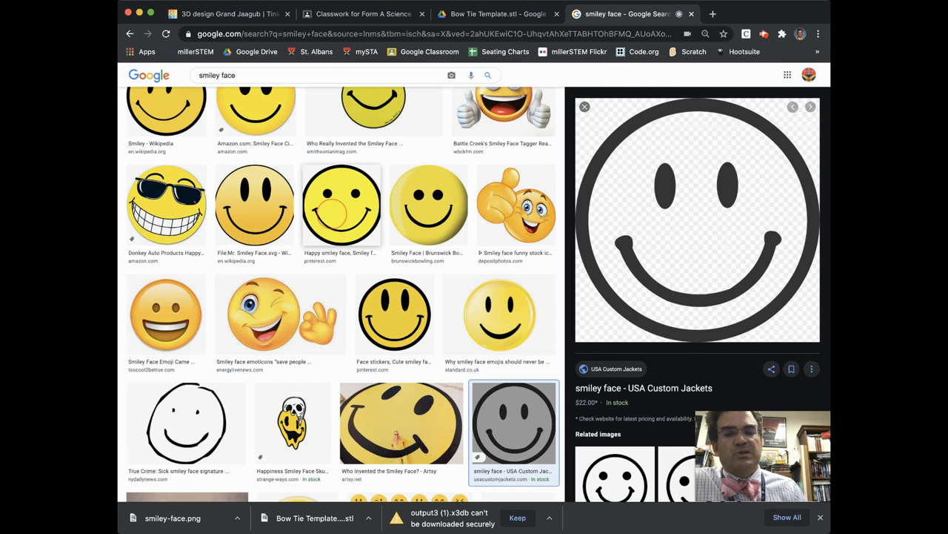
Switch back to the 'Classwork for Form A Science' browser tab.
{"action": "left_click", "coordinate": [362, 13]}
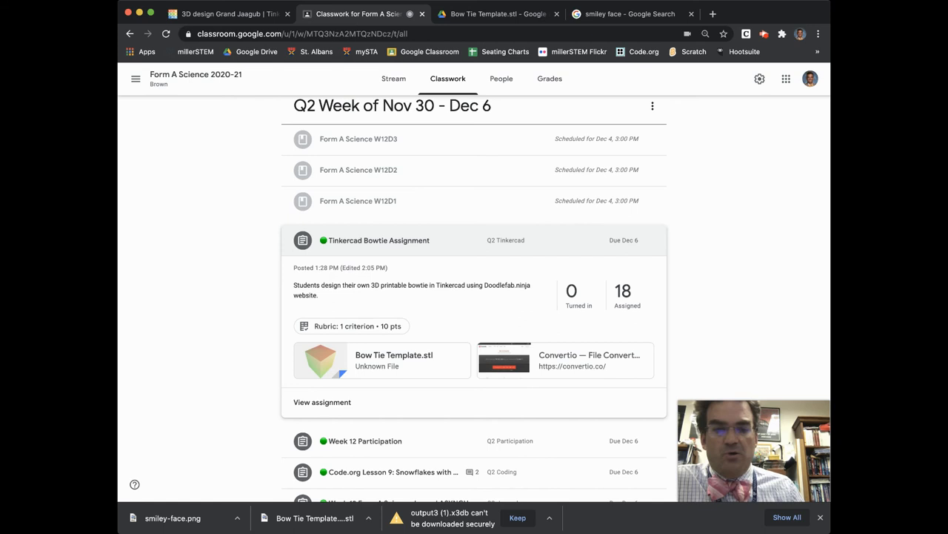
Open the assignment's Convertio link and load smiley-face.png for conversion.
{"action": "left_click", "coordinate": [488, 13]}
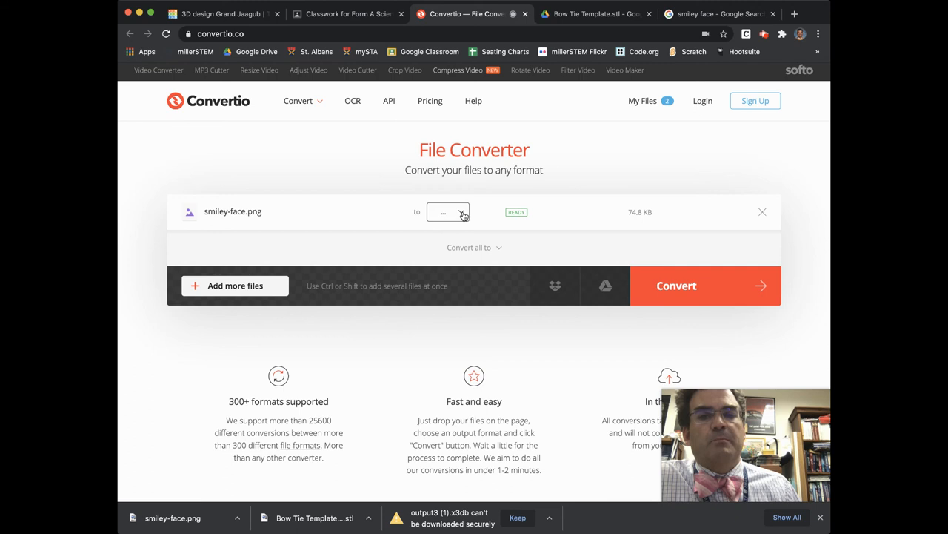
Convert smiley-face.png to SVG in Convertio and return to the Tinkercad bow tie.
{"action": "left_click", "coordinate": [448, 212]}
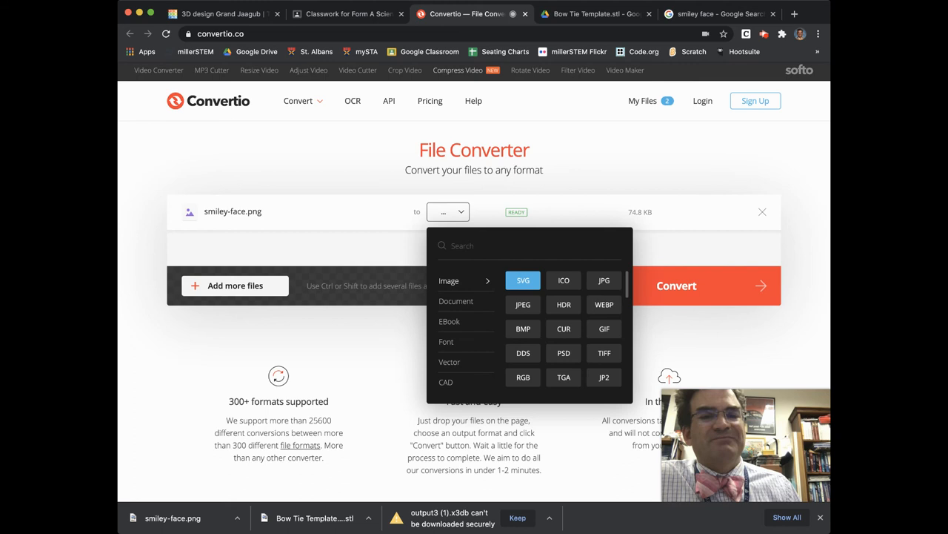
{"action": "left_click", "coordinate": [523, 280]}
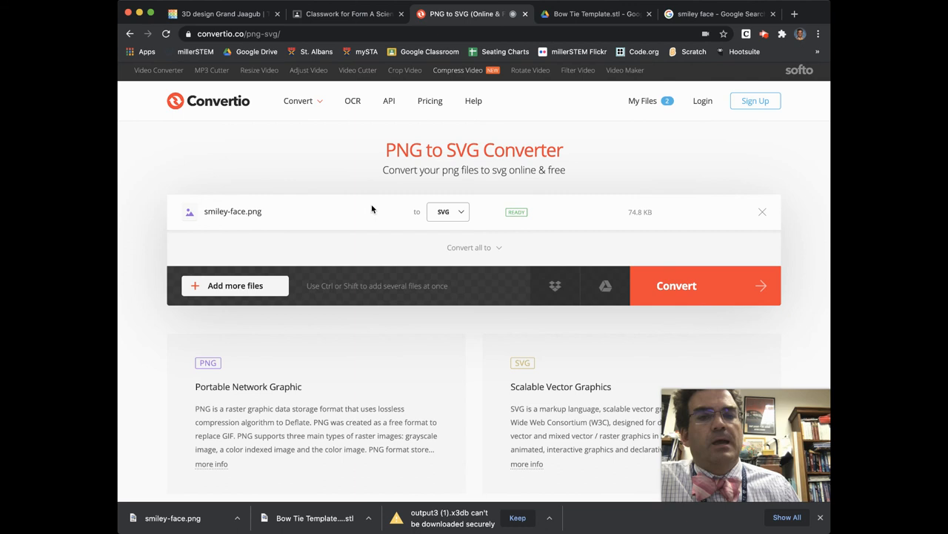
{"action": "left_click", "coordinate": [676, 285]}
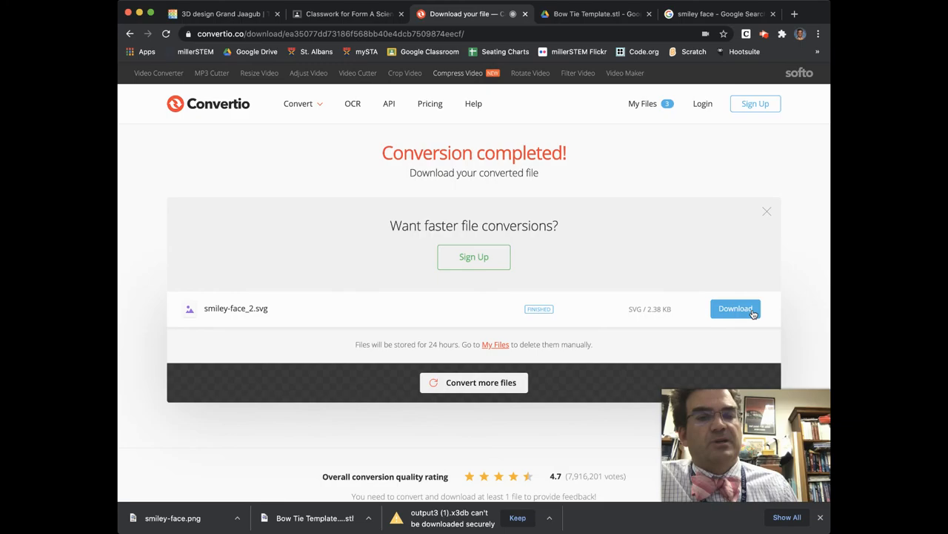
{"action": "mouse_move", "coordinate": [249, 320]}
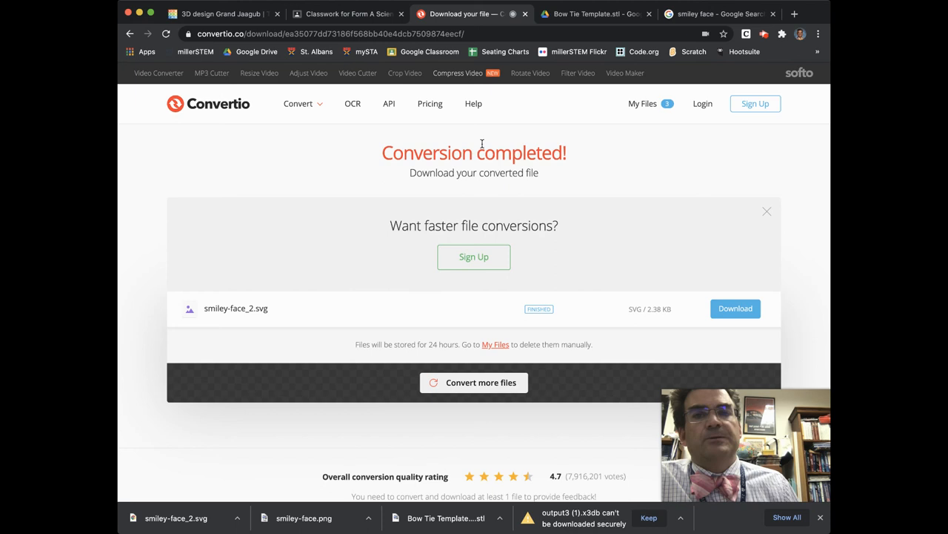
{"action": "left_click", "coordinate": [222, 14]}
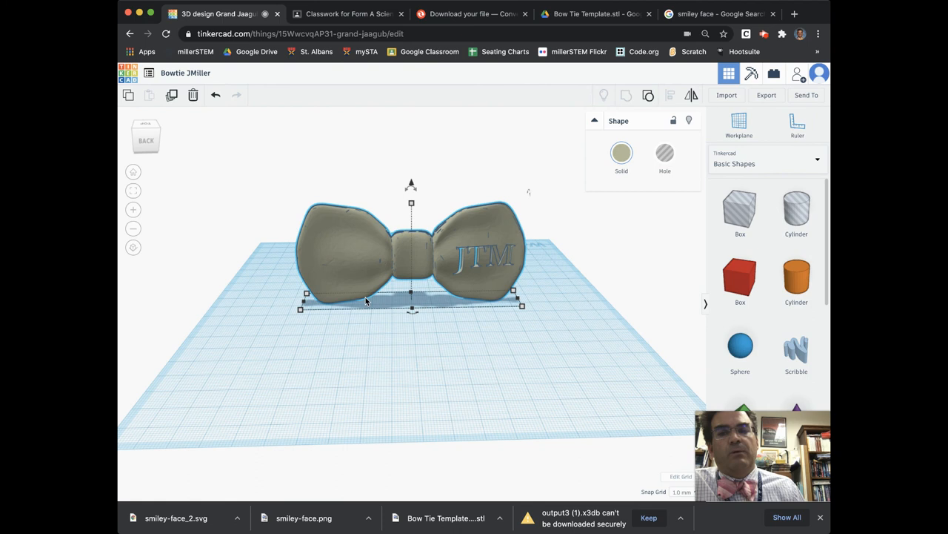
Import smiley-face_2.svg and shrink its size from 1213 to 100.
{"action": "left_click", "coordinate": [727, 95]}
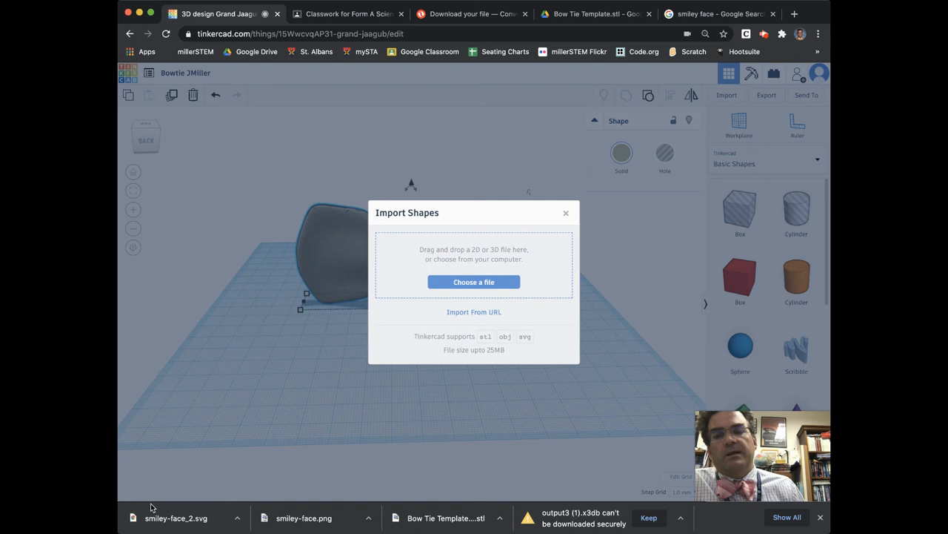
{"action": "left_click", "coordinate": [473, 281]}
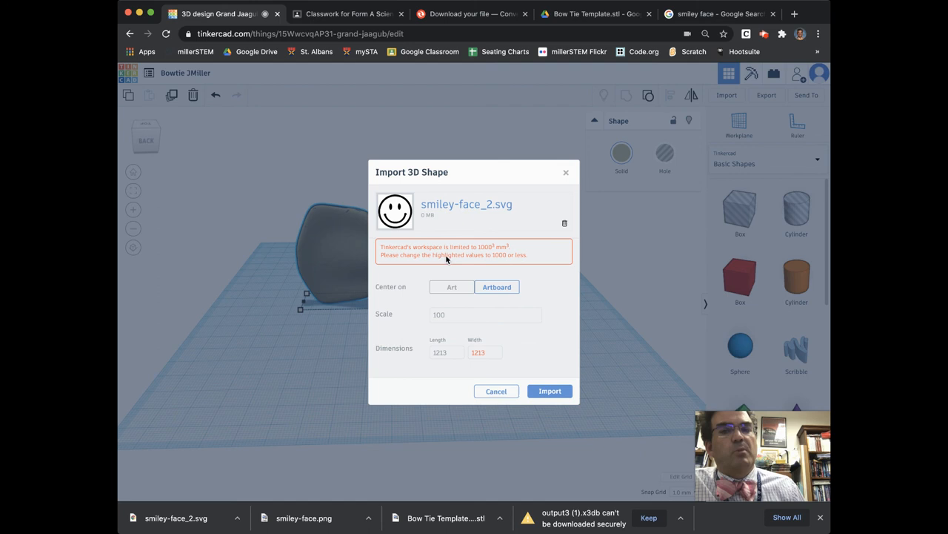
{"action": "left_click", "coordinate": [485, 352]}
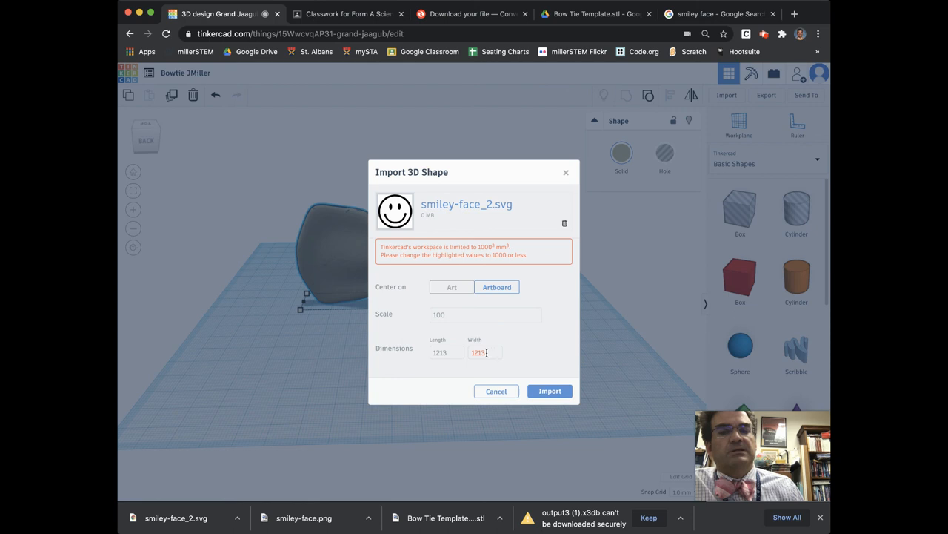
{"action": "type", "text": "100"}
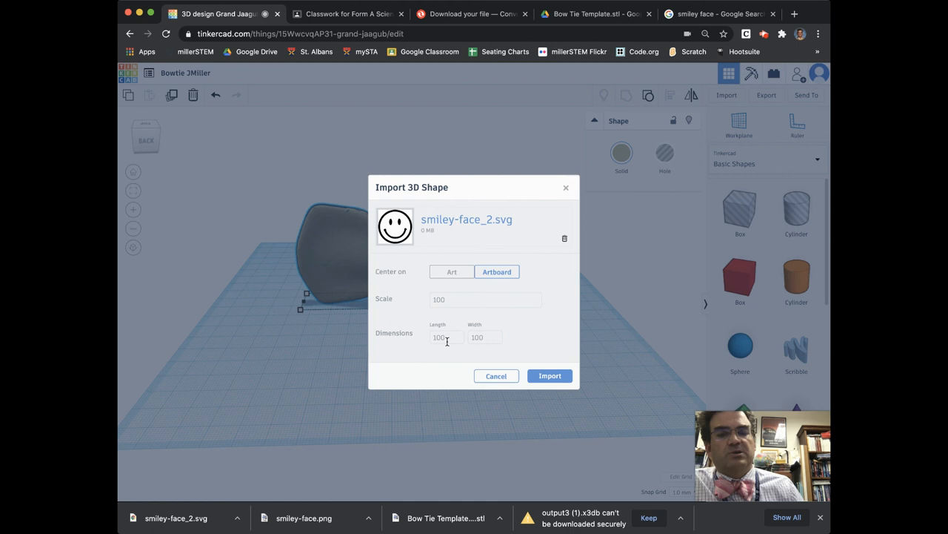
{"action": "mouse_move", "coordinate": [573, 376]}
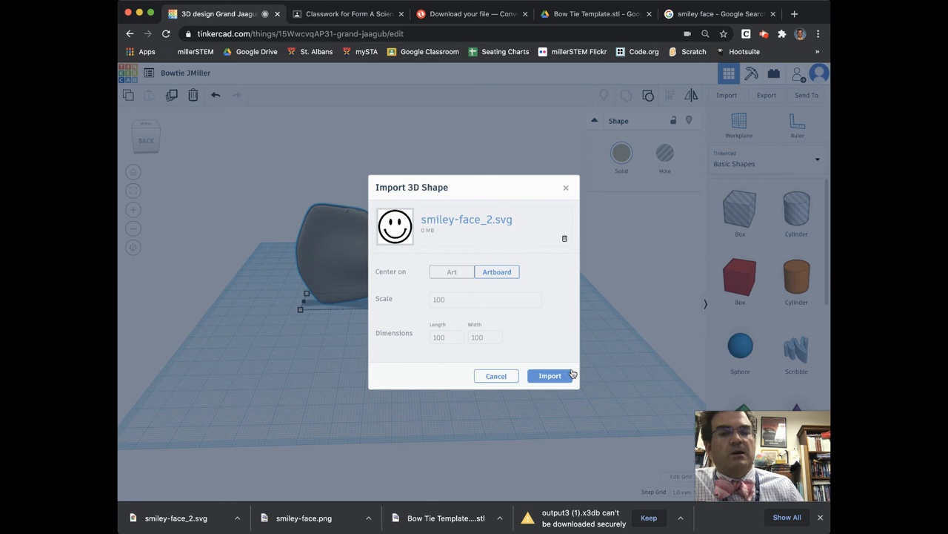
Import the resized smiley face as a red shape beside the left wing.
{"action": "left_click", "coordinate": [549, 374]}
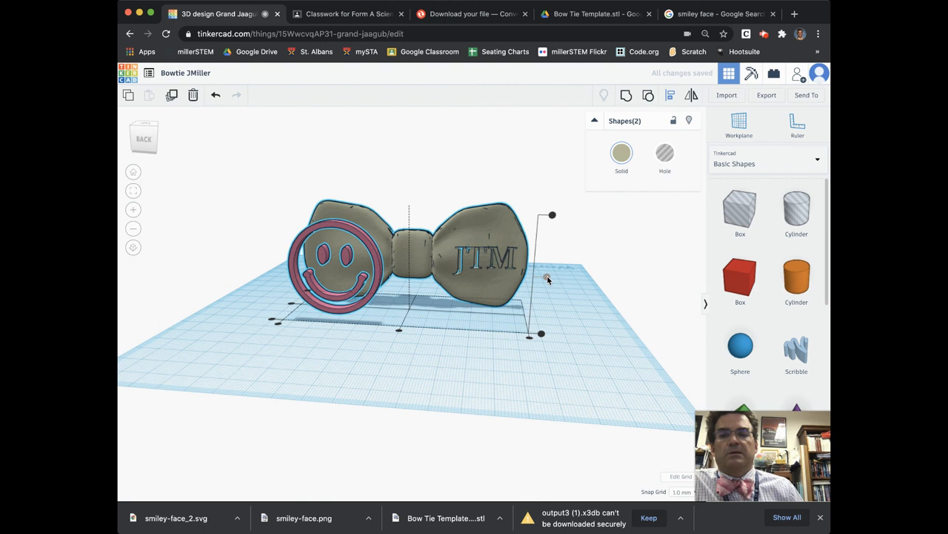
Place the smiley face on the left wing and group it with the bow tie.
{"action": "left_click", "coordinate": [338, 255]}
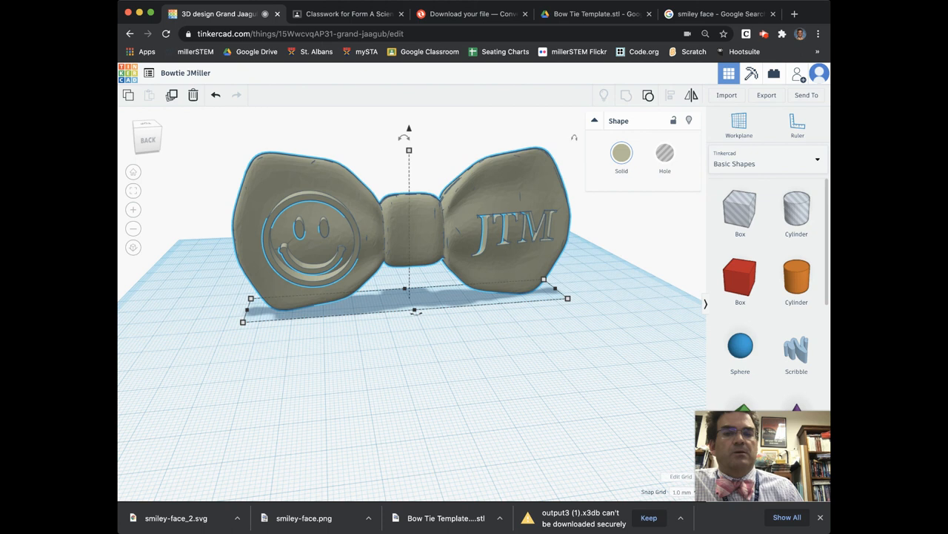
{"action": "mouse_move", "coordinate": [341, 150]}
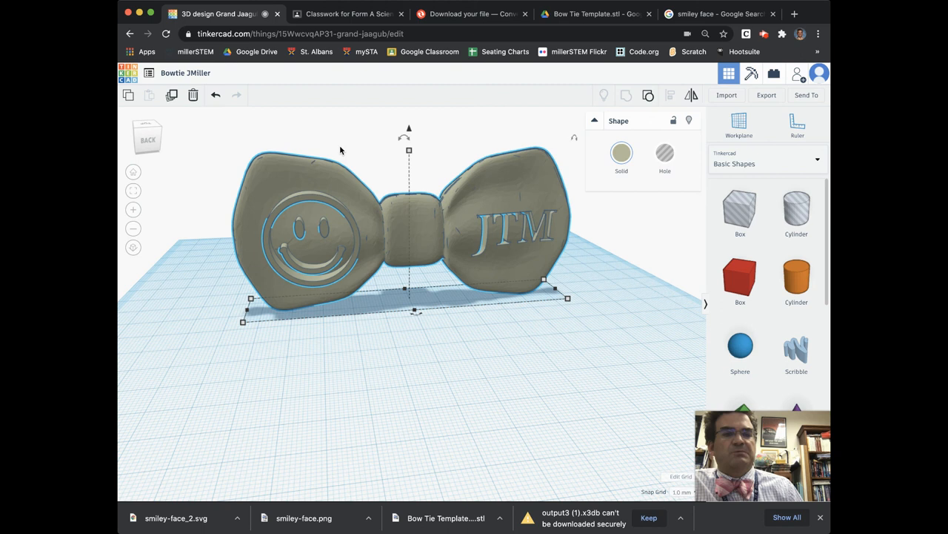
Go to the dashboard and open the Bowtie JMiller design's properties.
{"action": "left_click", "coordinate": [766, 95]}
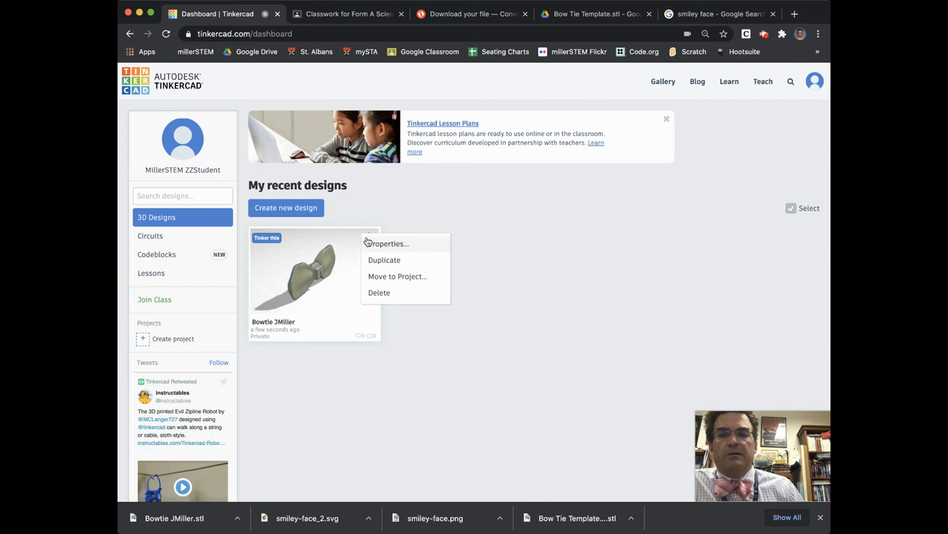
{"action": "left_click", "coordinate": [388, 243]}
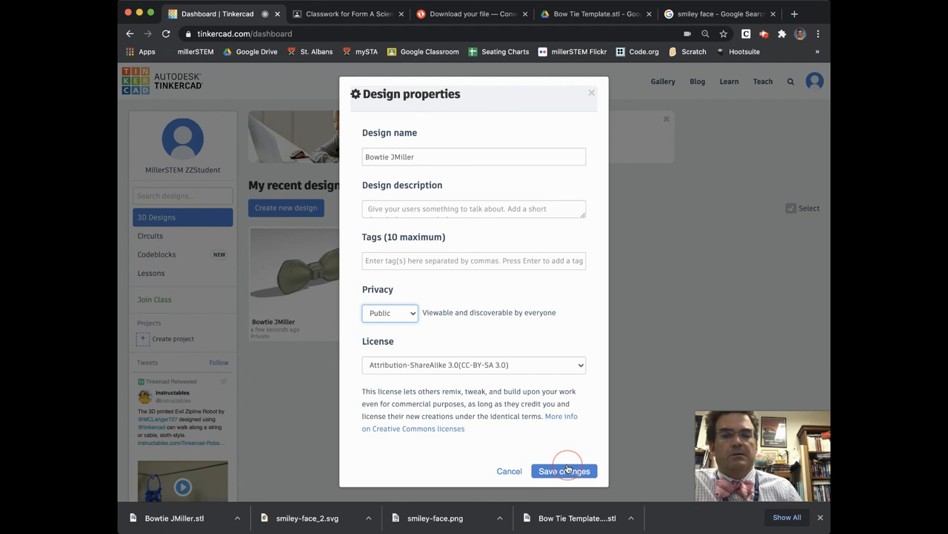
{"action": "left_click", "coordinate": [564, 471]}
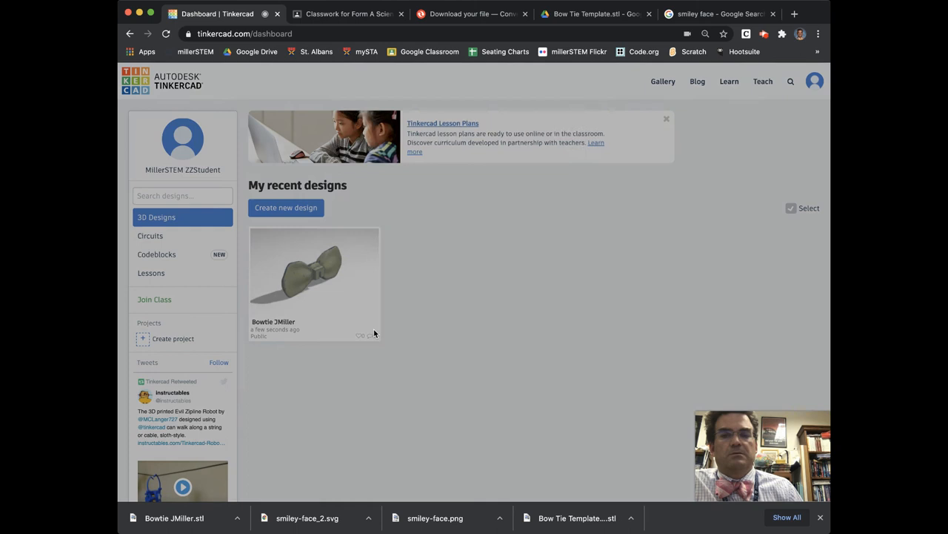
{"action": "left_click", "coordinate": [314, 278]}
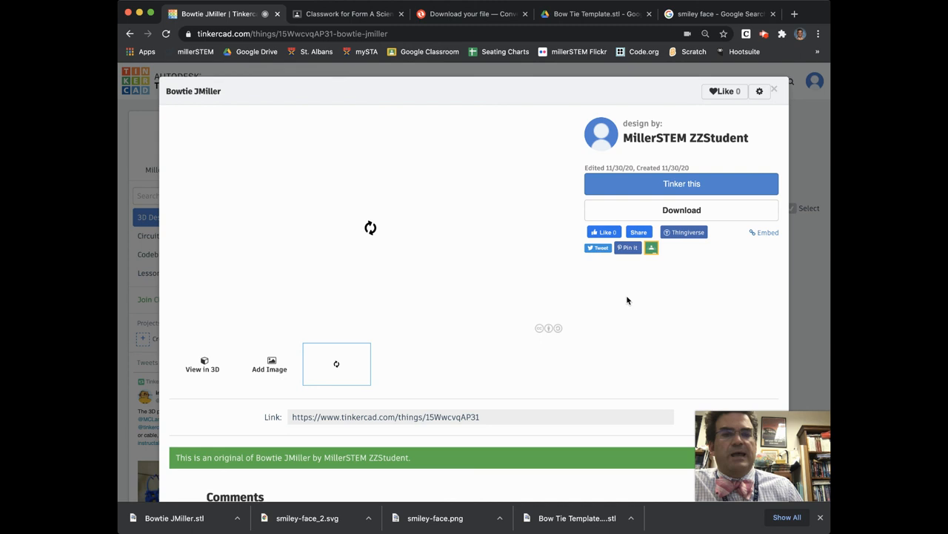